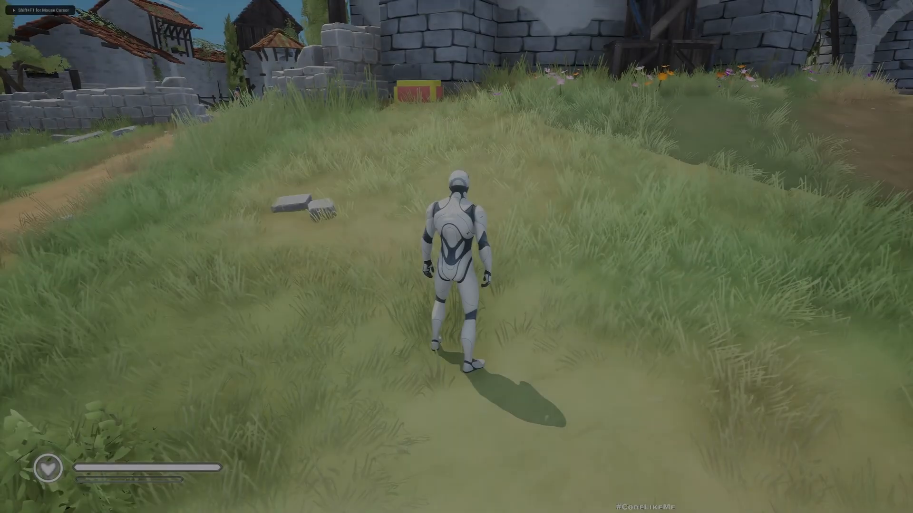
Open the in-game inventory, equip the second leg armor, and go back to the gear overview.
key("w")
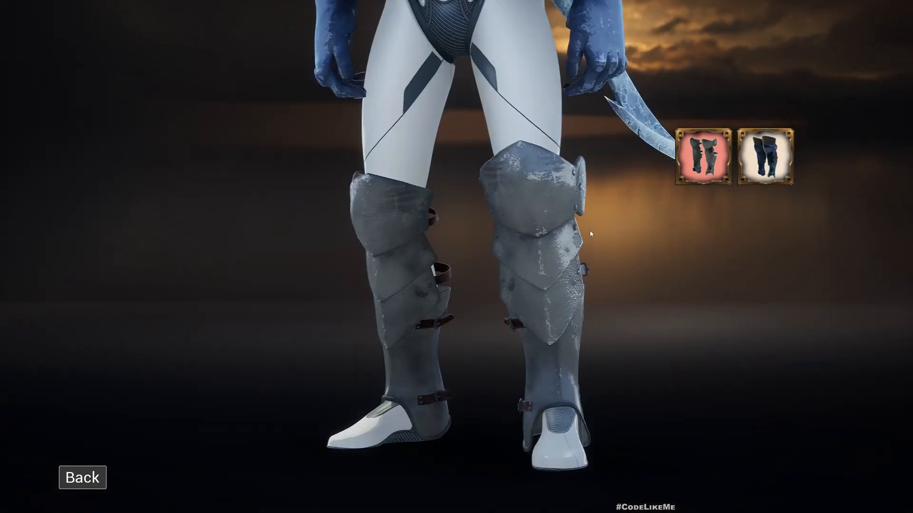
left_click(764, 153)
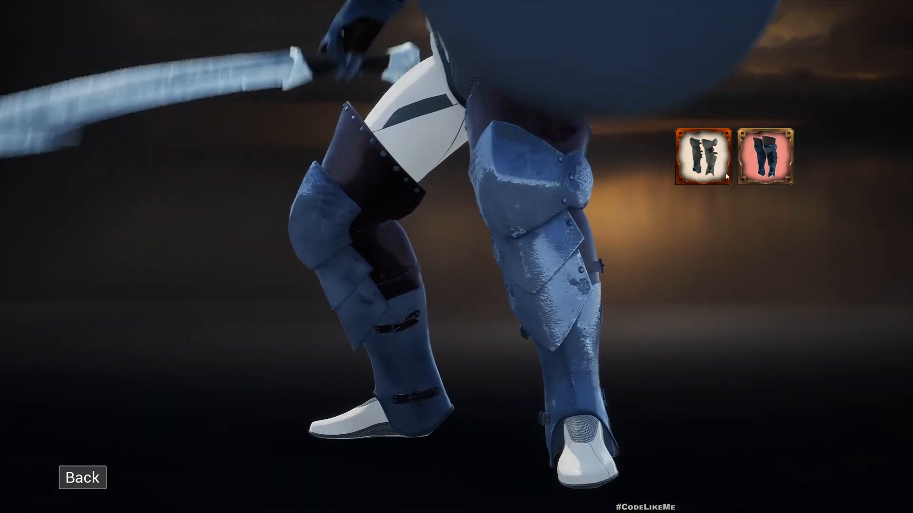
left_click(768, 155)
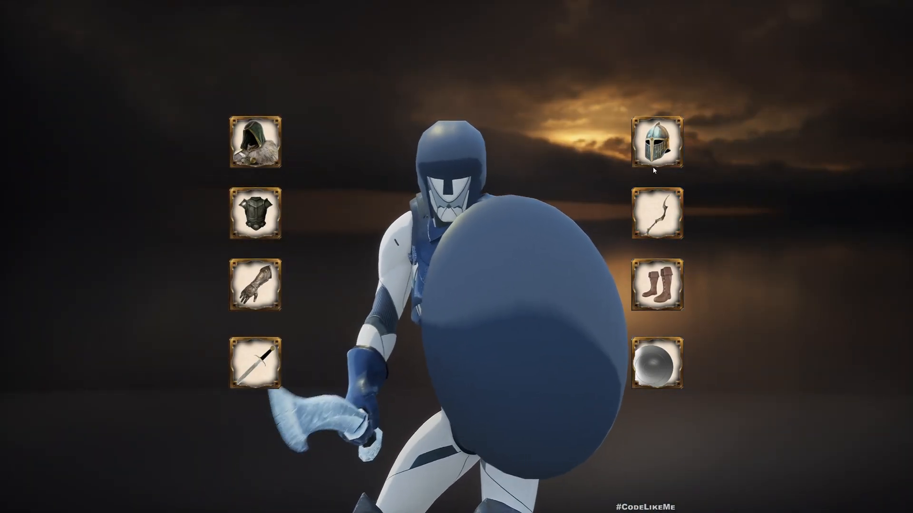
left_click(657, 144)
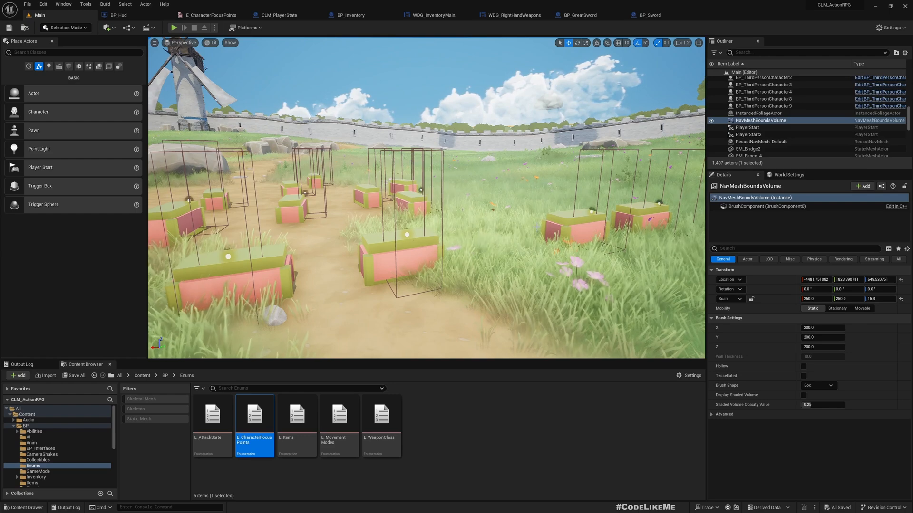
Review BP_Hud's focus-point Event Graph, then bring up the WDG_InventoryMain Designer.
left_click(120, 15)
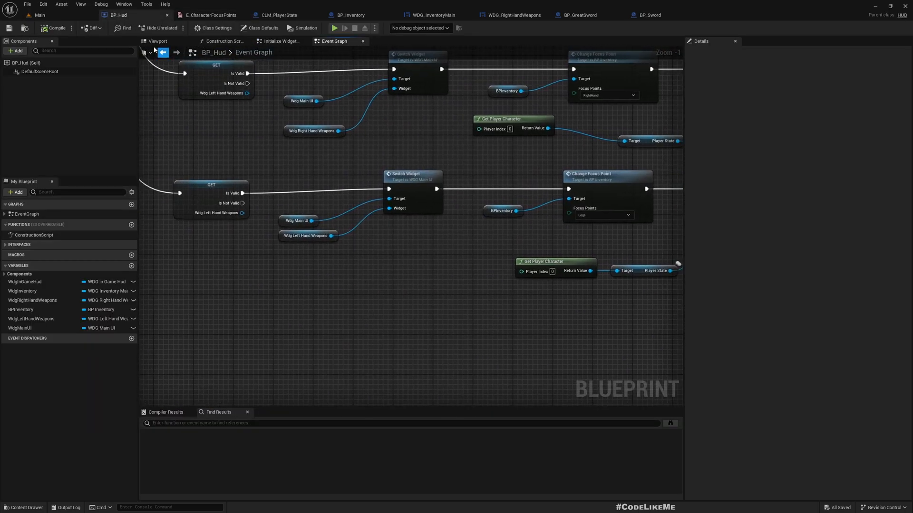
left_click(209, 15)
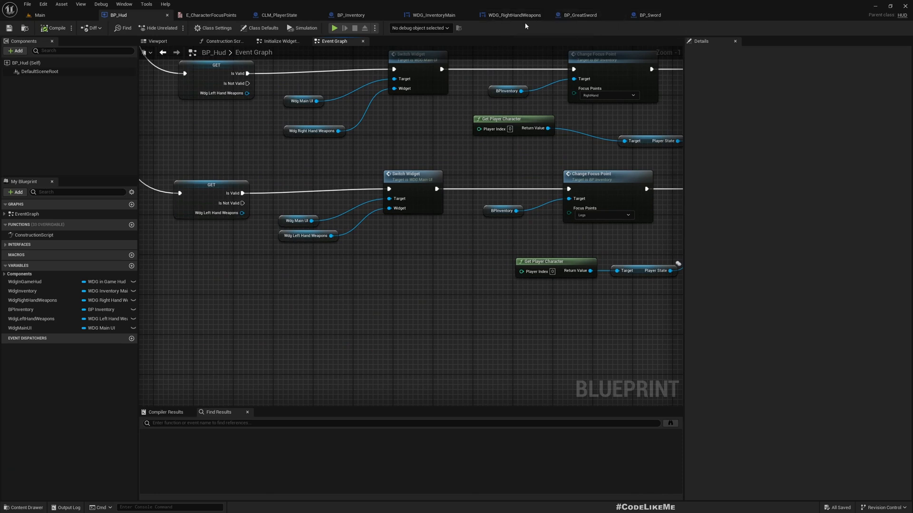
left_click(432, 14)
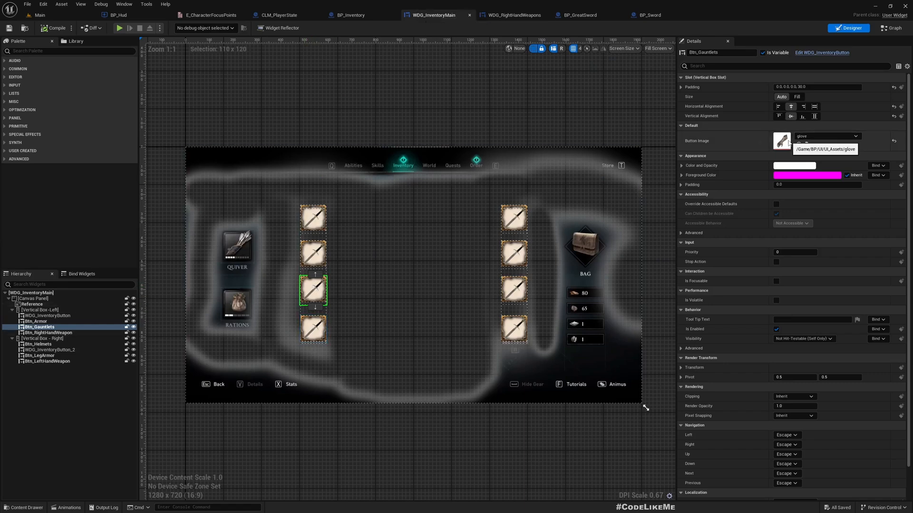
Select Btn_LegArmor, check the gauntlet click wiring in the graph, and show its Events section.
left_click(514, 290)
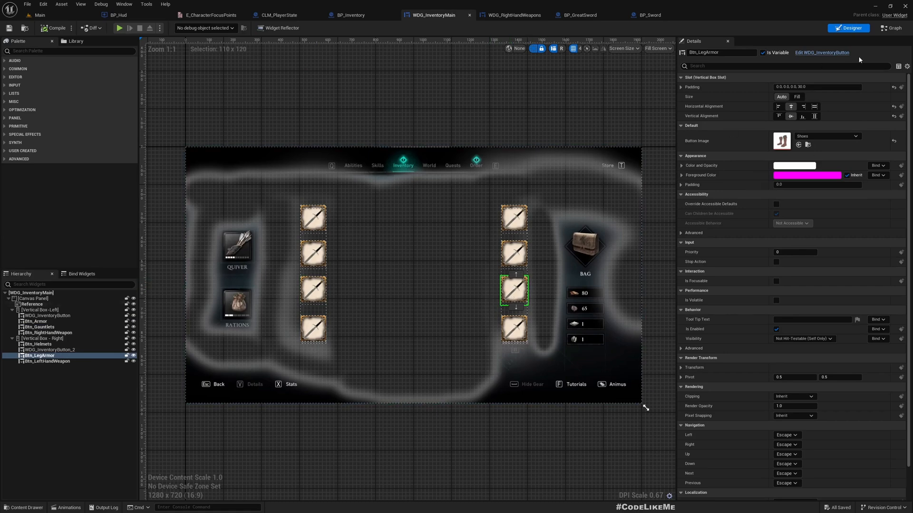
left_click(889, 28)
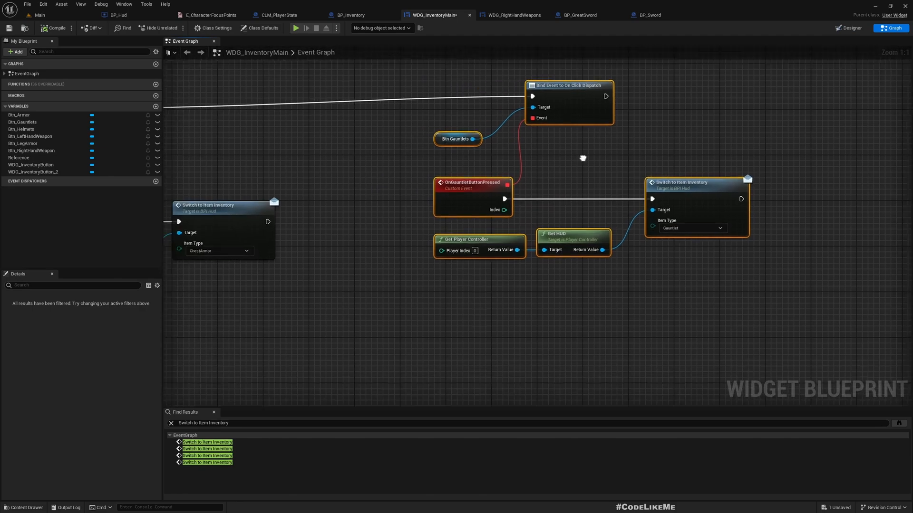
scroll("down", 3)
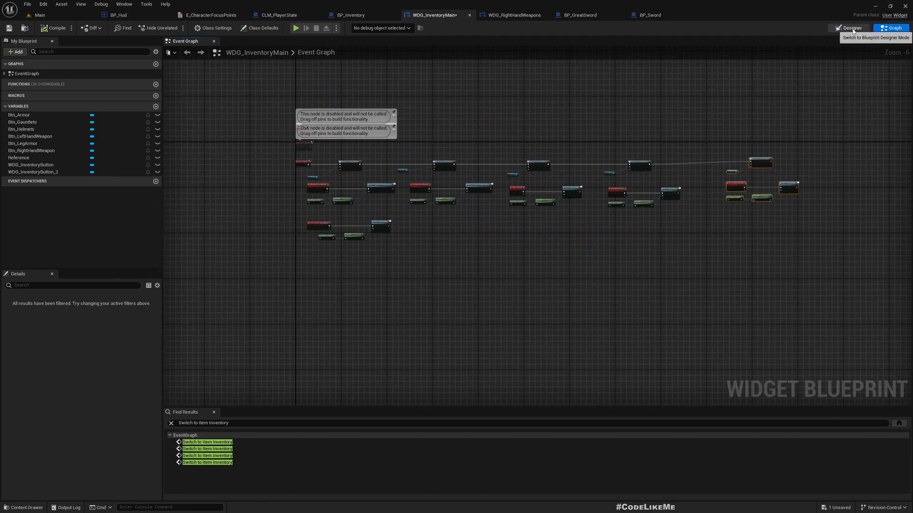
left_click(850, 28)
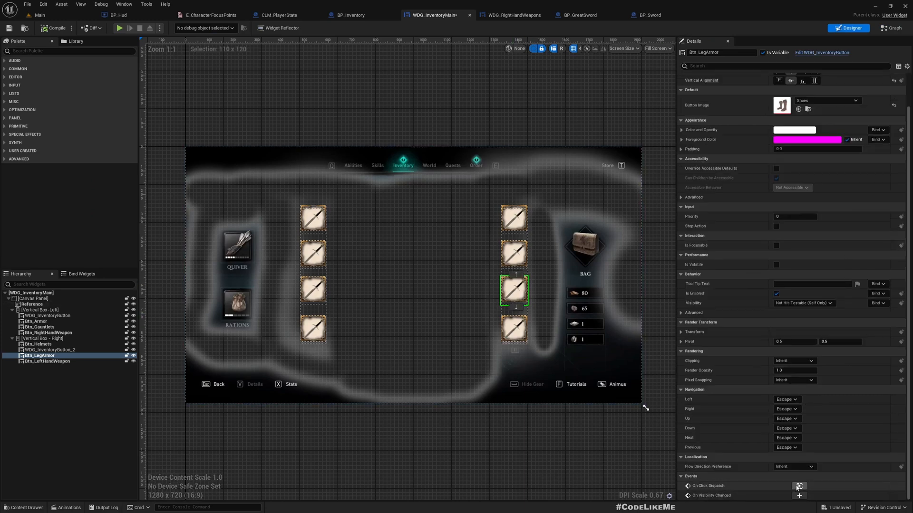
Add an On Click Dispatch event for the leg armor button calling Switch to Item Inventory with LegArmor.
left_click(890, 28)
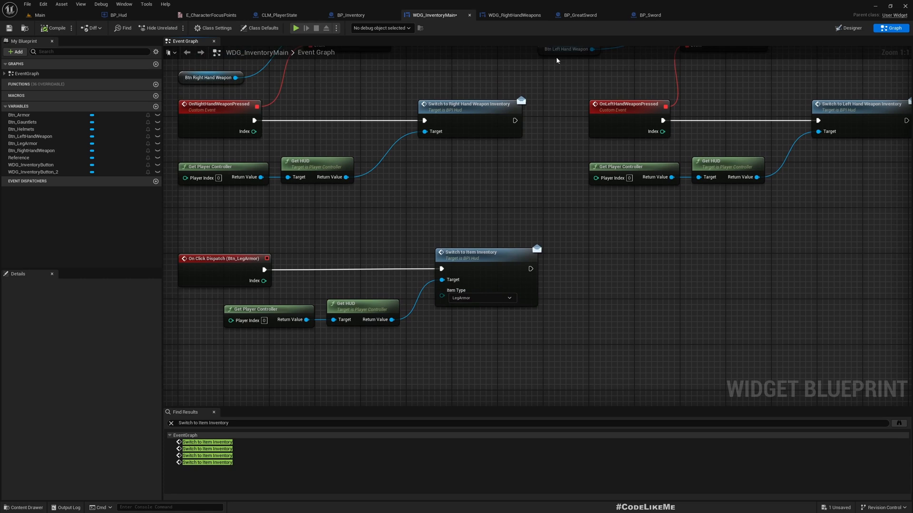
mouse_move(528, 94)
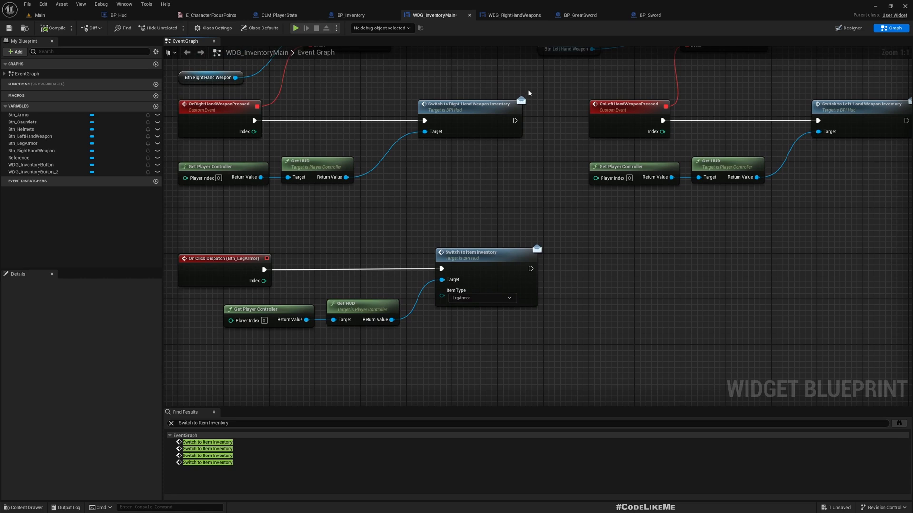
mouse_move(484, 267)
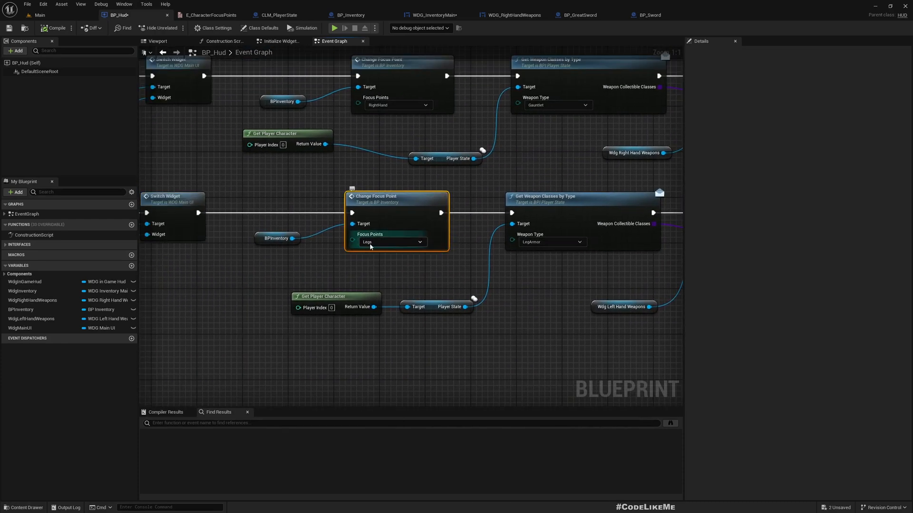
mouse_move(387, 242)
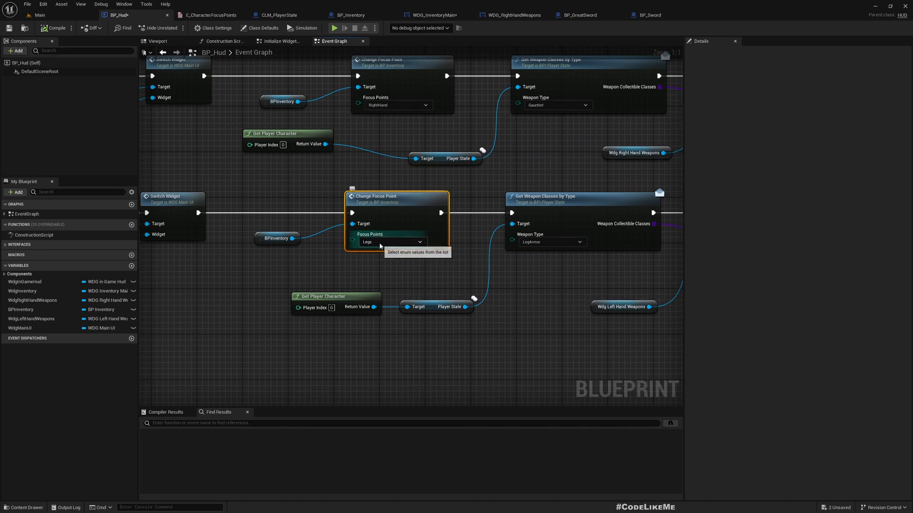
Confirm the leg-armor branch focuses on Legs in E_CharacterFocusPoints, then bring up BP_Inventory.
left_click(210, 15)
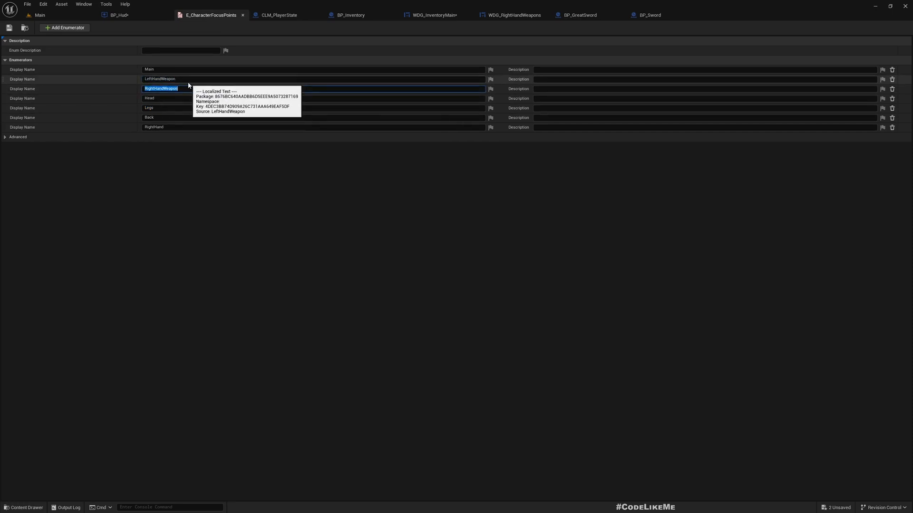
mouse_move(285, 147)
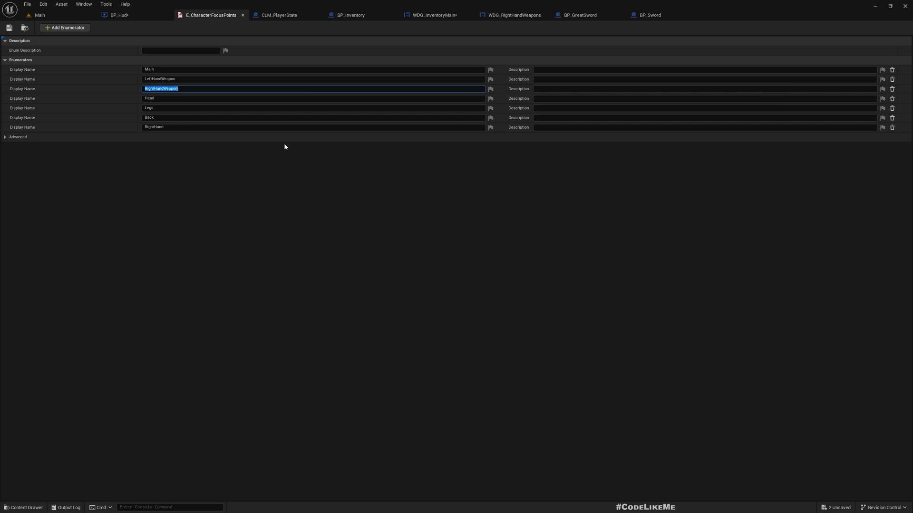
left_click(350, 15)
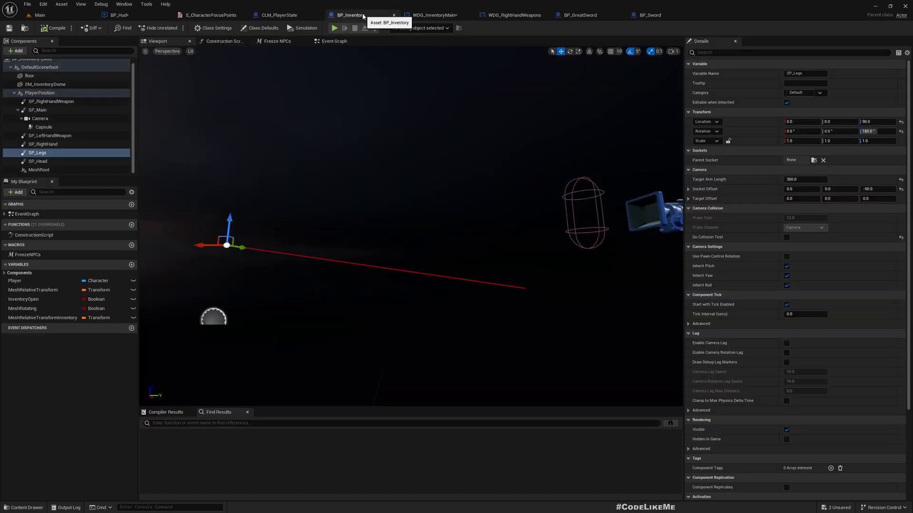
Compare SP_Head, SP_RightHand and SP_Legs offsets, view focus-point switching, and return to the Main level.
left_click(37, 160)
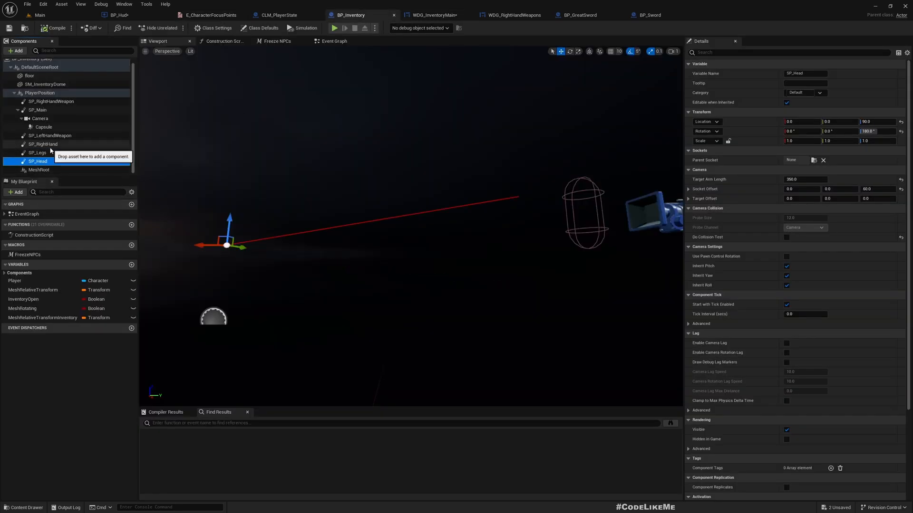
mouse_move(50, 135)
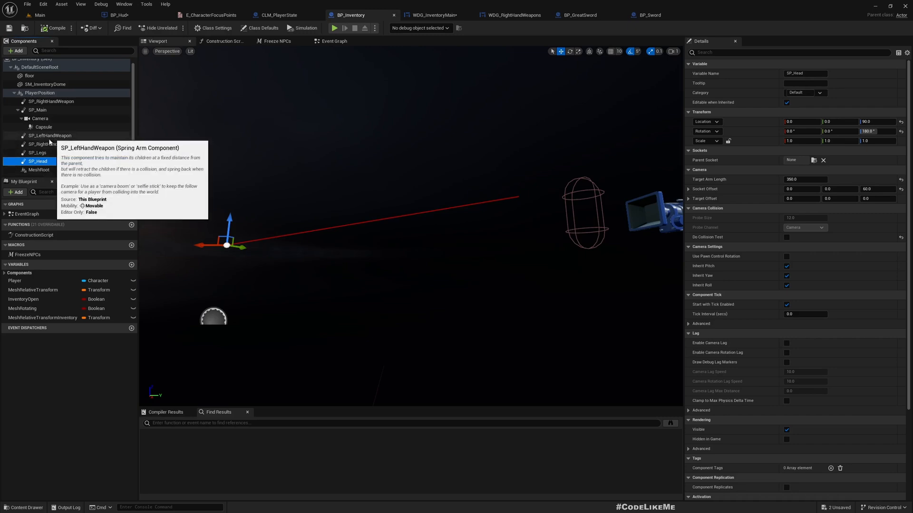
left_click(43, 144)
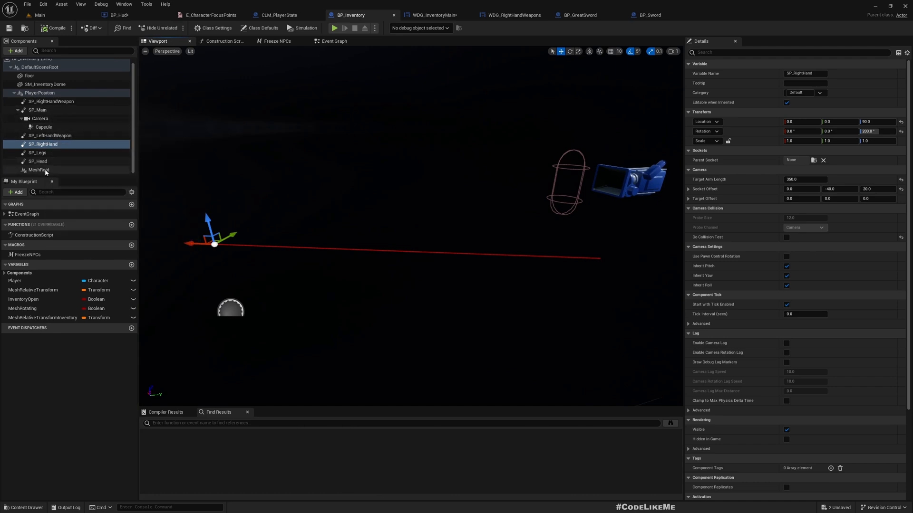
left_click(37, 153)
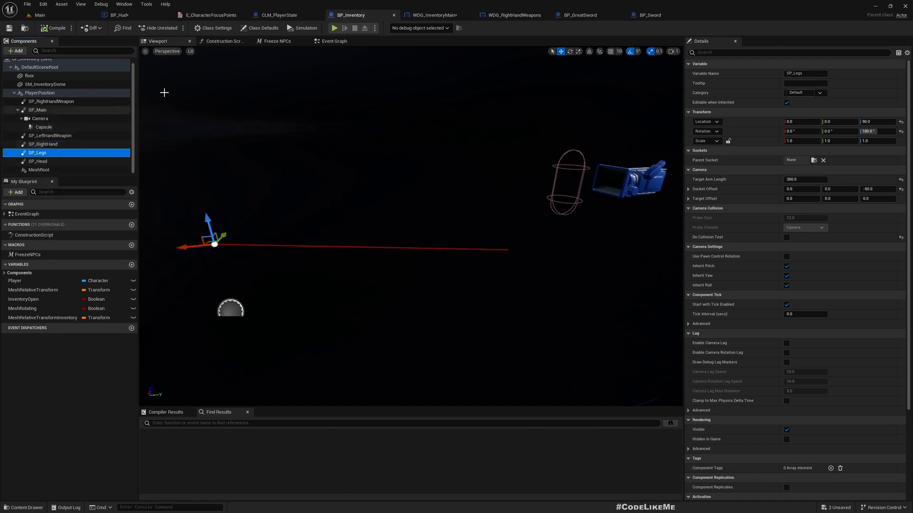
left_click(333, 41)
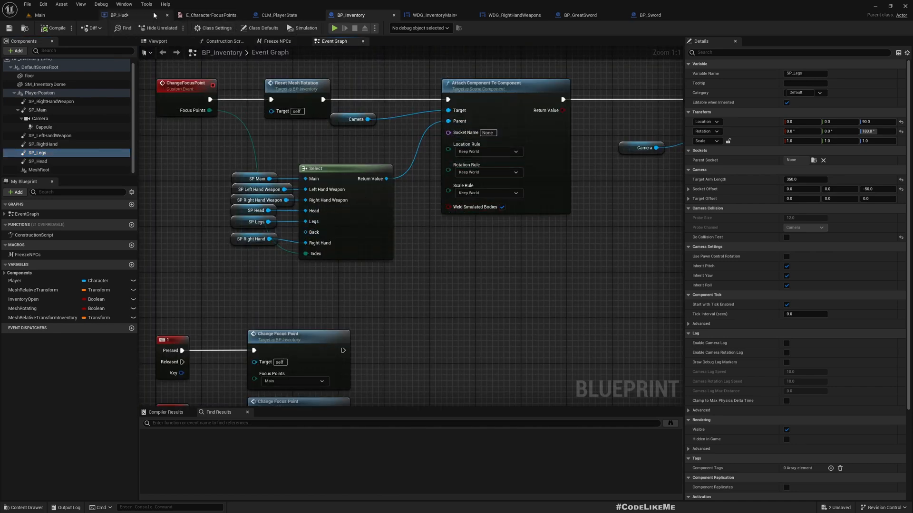
left_click(38, 14)
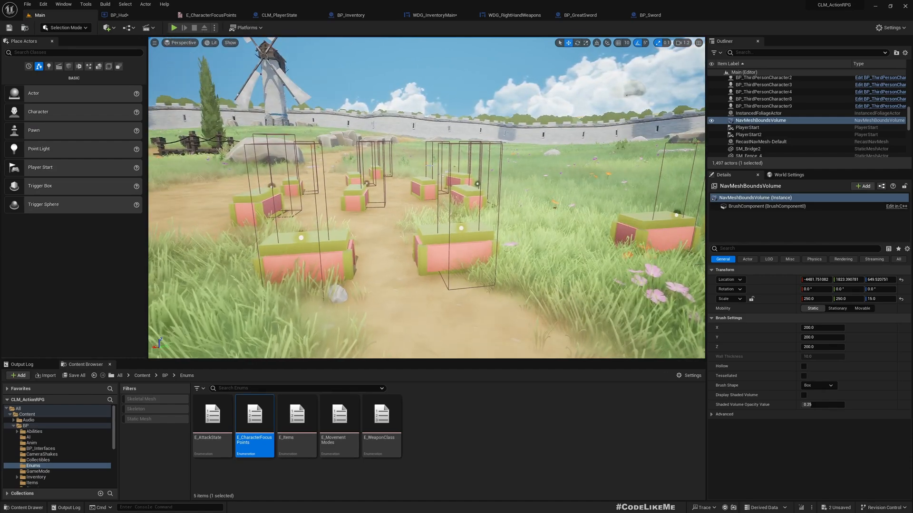
Review CLM_PlayerState's event graph, return to the Main level and start the game.
left_click(278, 15)
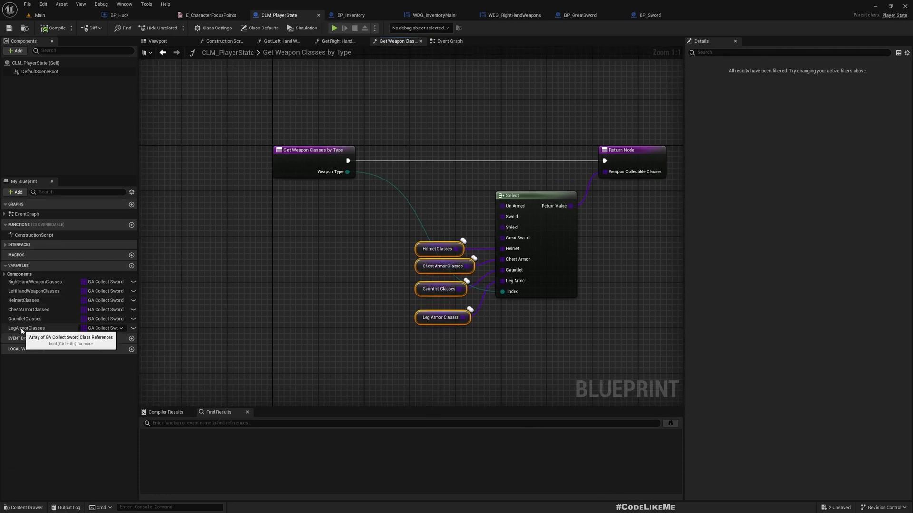
left_click(24, 319)
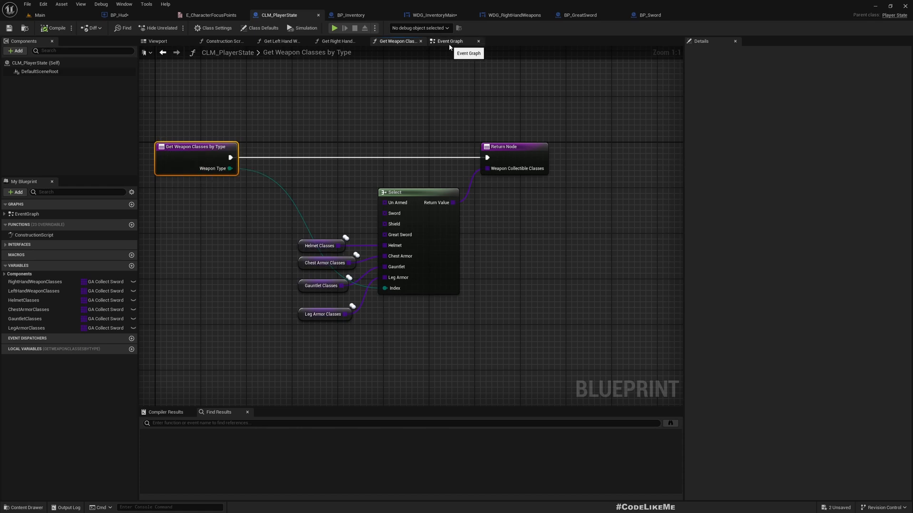
left_click(449, 41)
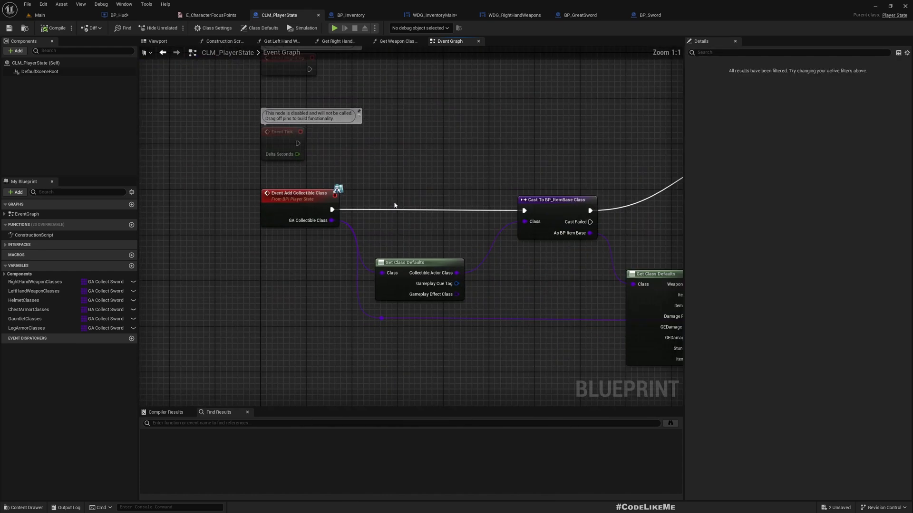
mouse_move(396, 225)
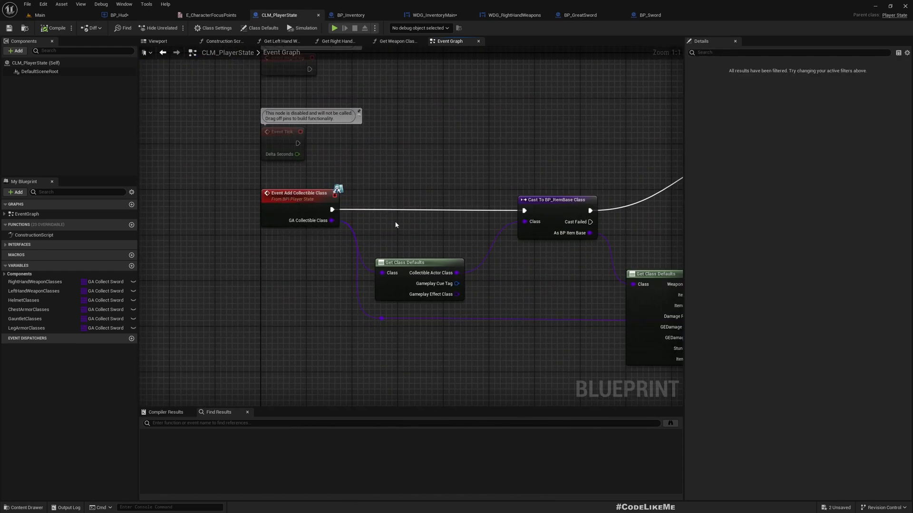
scroll("down", 3)
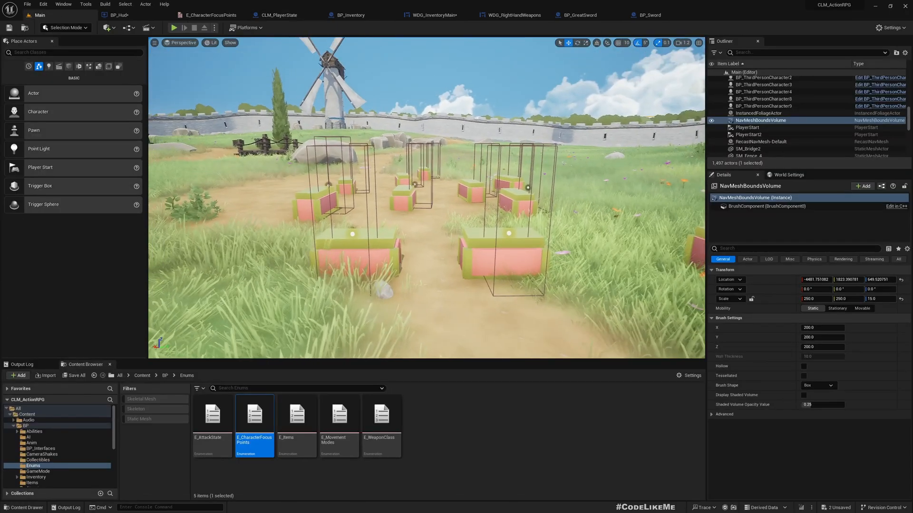
left_click(173, 27)
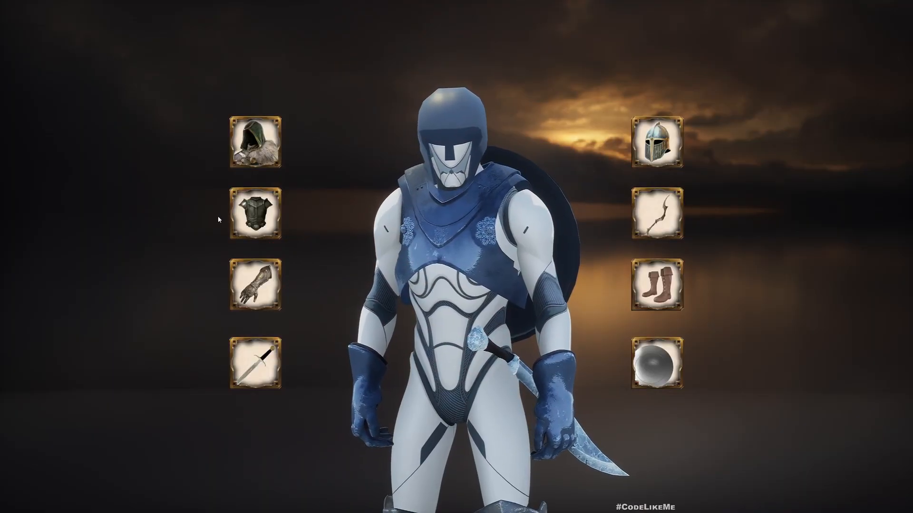
Equip the curved sword and shield through the inventory slots, check the hero, and stop play.
left_click(257, 215)
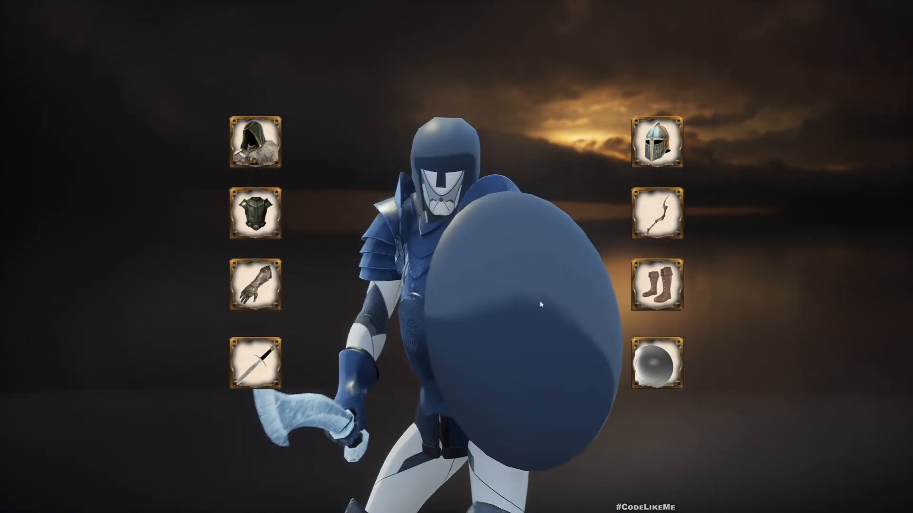
left_click(657, 144)
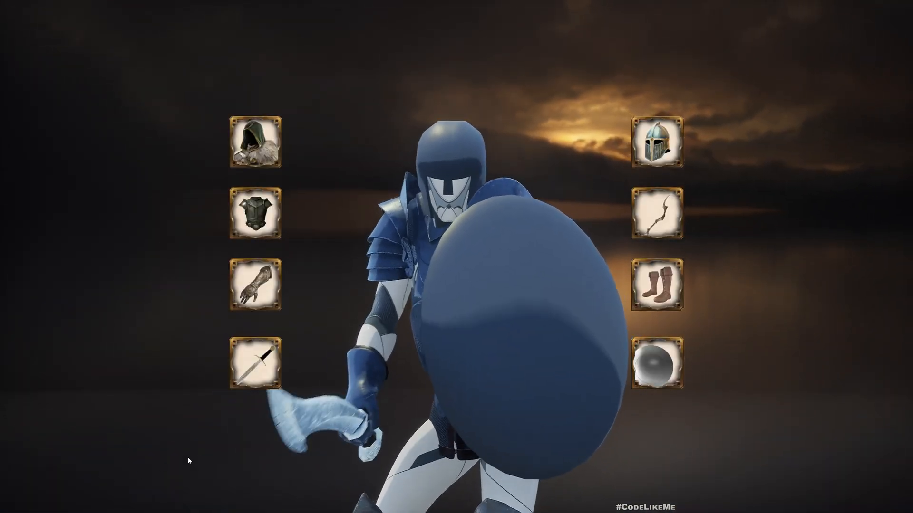
left_click(256, 141)
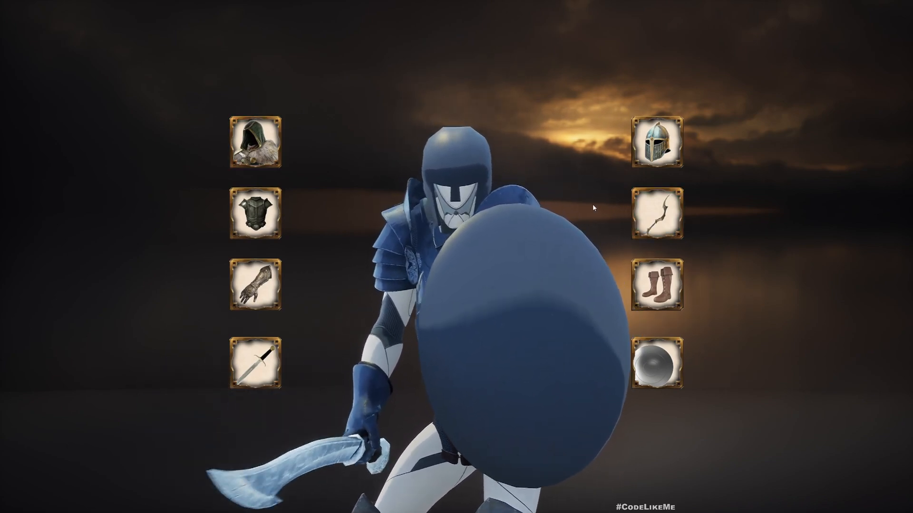
left_click(658, 213)
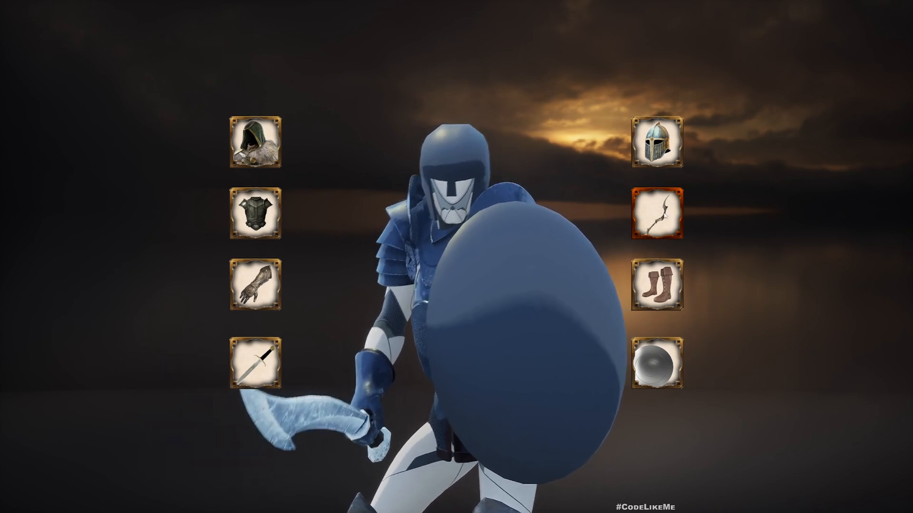
left_click(251, 143)
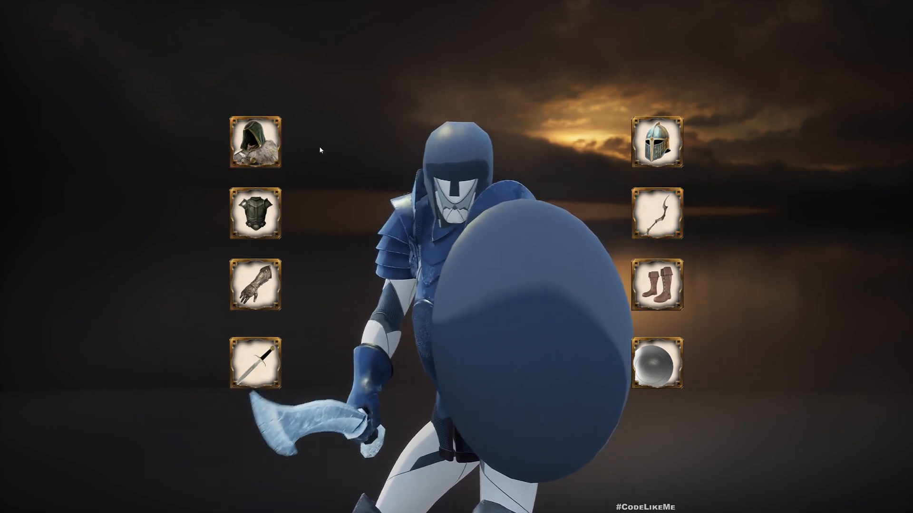
left_click(257, 148)
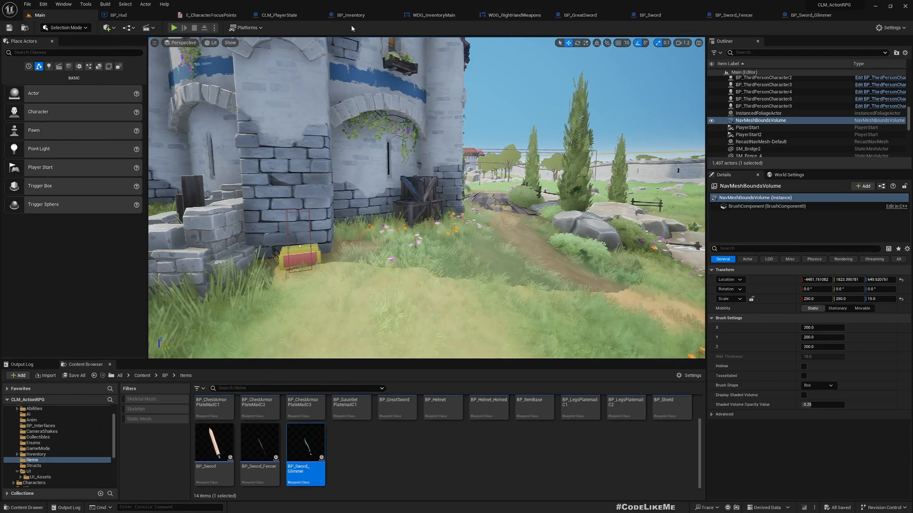
Bring up WDG_RightHandWeapons' event graph and select the Apply Weapon collapsed node.
left_click(348, 15)
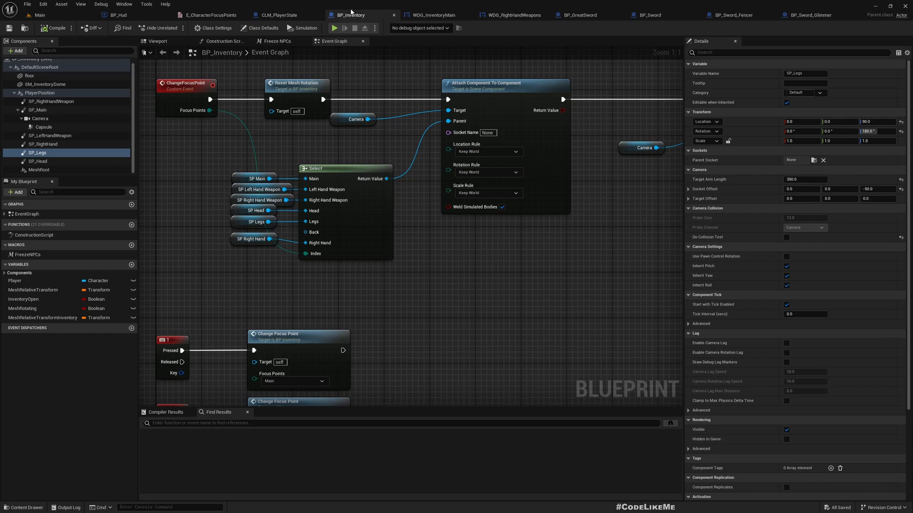
left_click(509, 15)
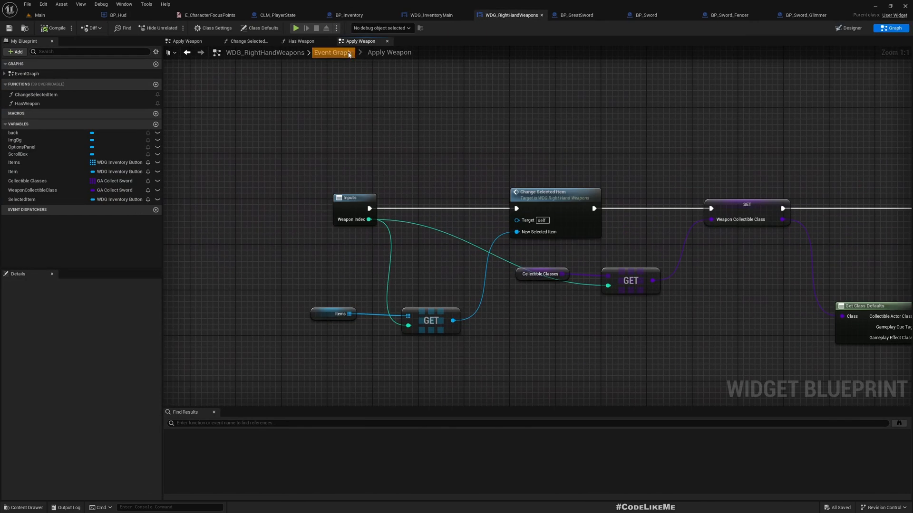
left_click(359, 41)
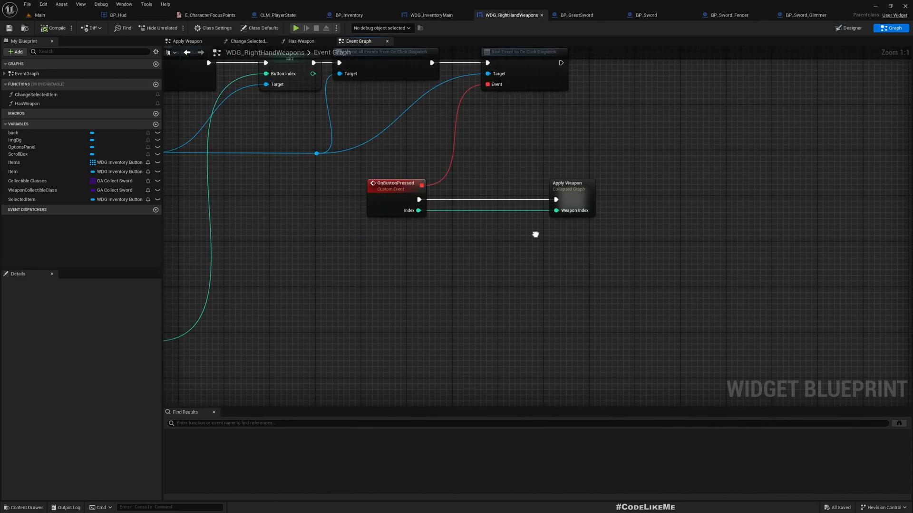
left_click(572, 198)
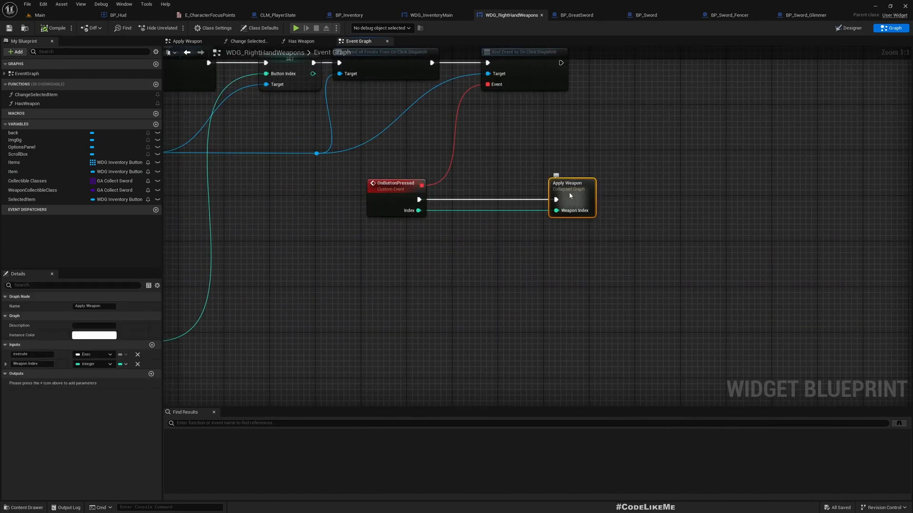
Inspect Apply Weapon's Is Server and Select Float nodes feeding the 0.01 or 3.0 second Delay.
double_click(572, 198)
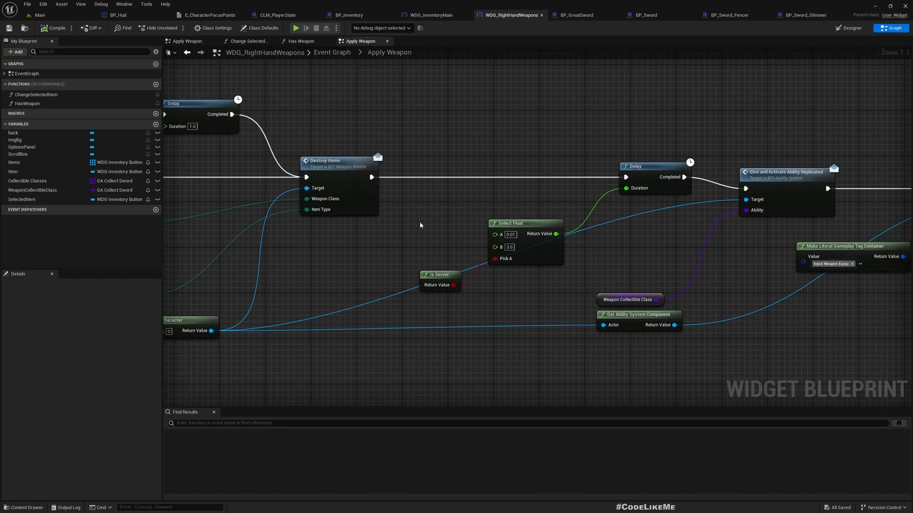
left_click_drag(510, 224, 510, 250)
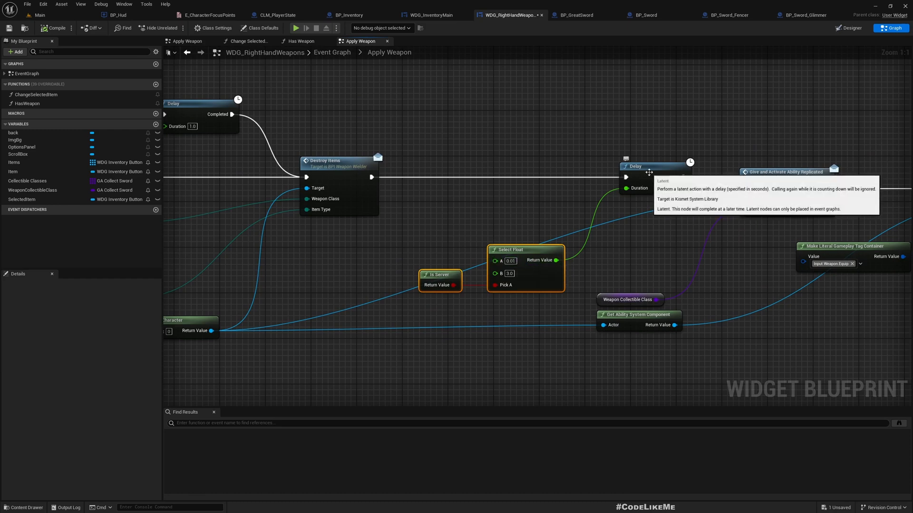
mouse_move(515, 278)
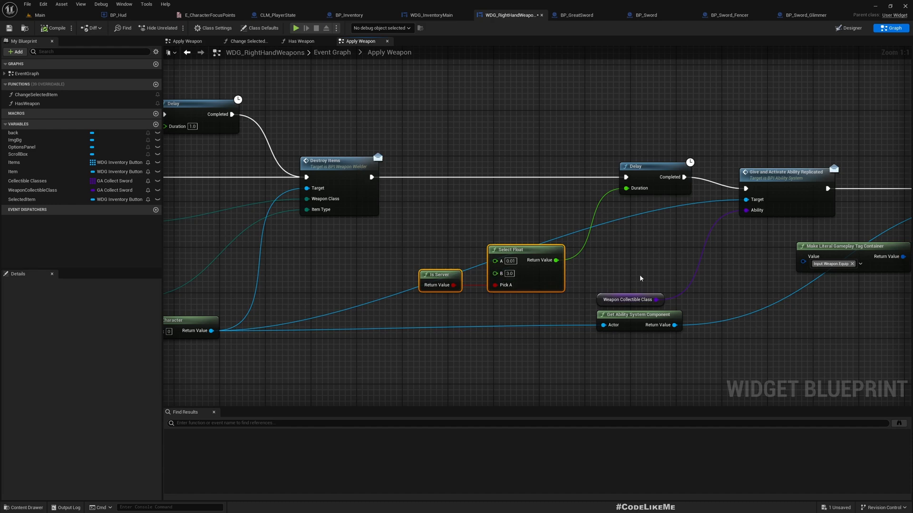
mouse_move(507, 286)
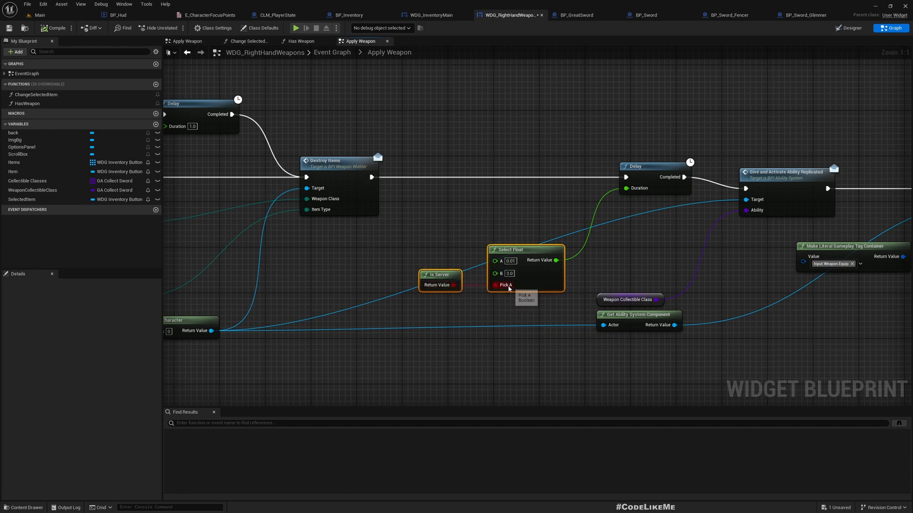
mouse_move(435, 274)
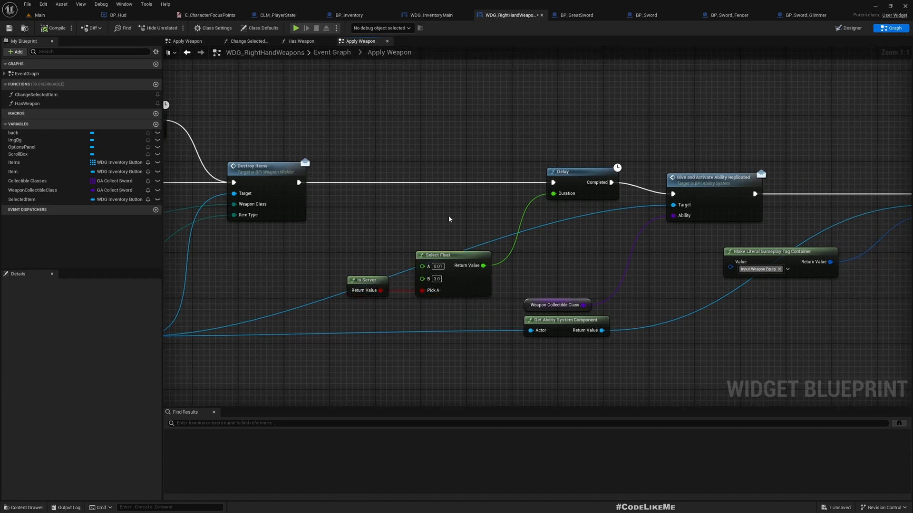
double_click(436, 278)
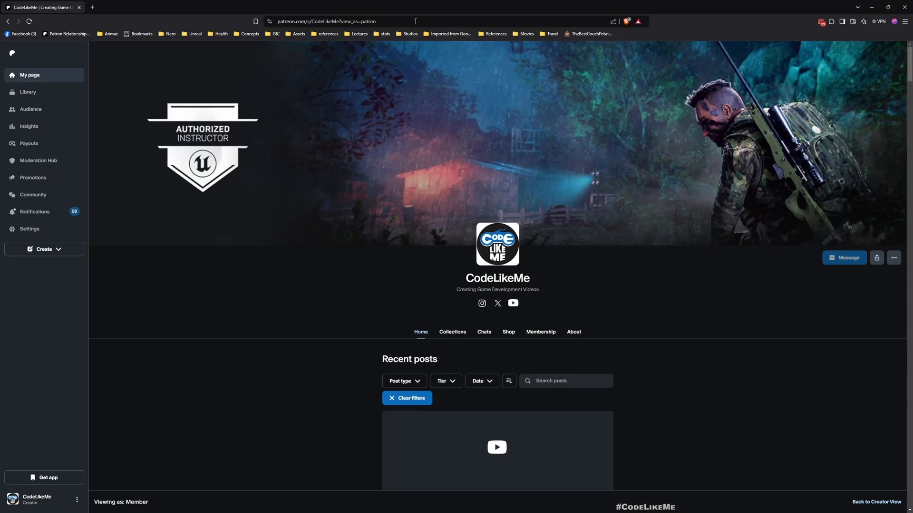
Scroll down the Patreon creator page through the recent tutorial posts.
scroll("down", 3)
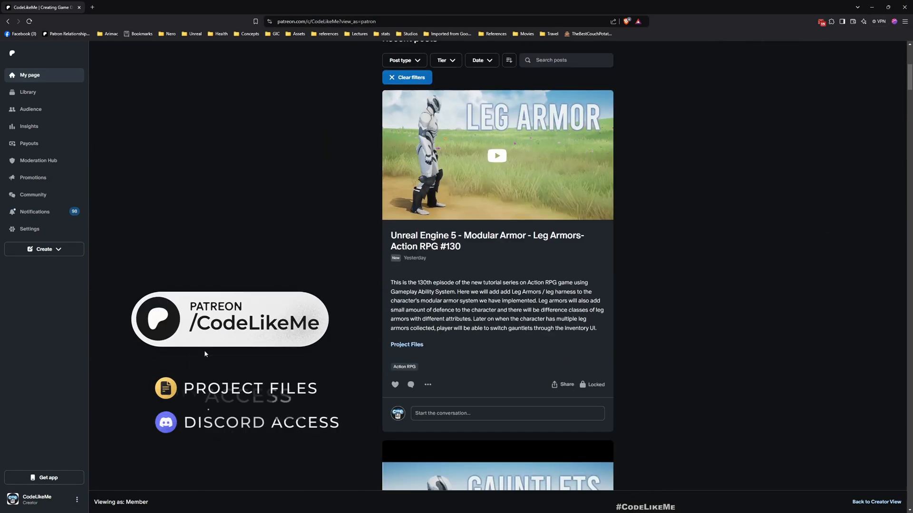
scroll("down", 3)
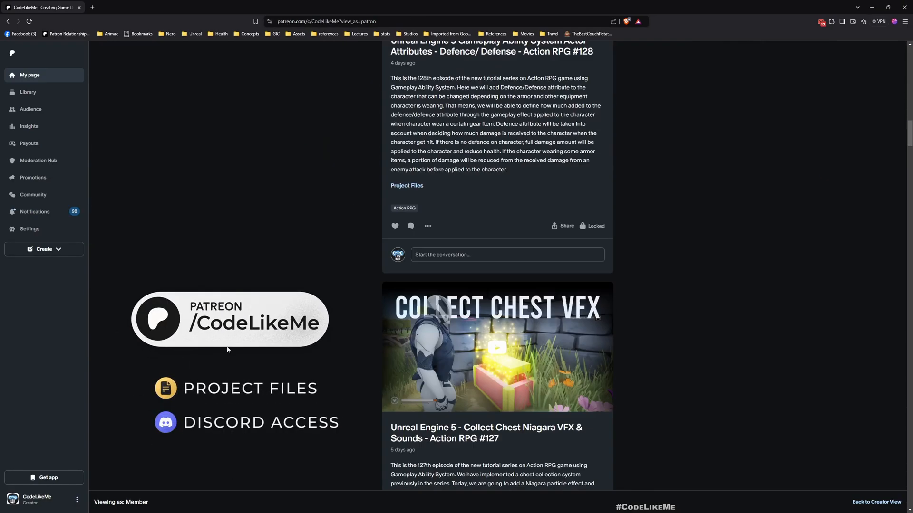
scroll("down", 3)
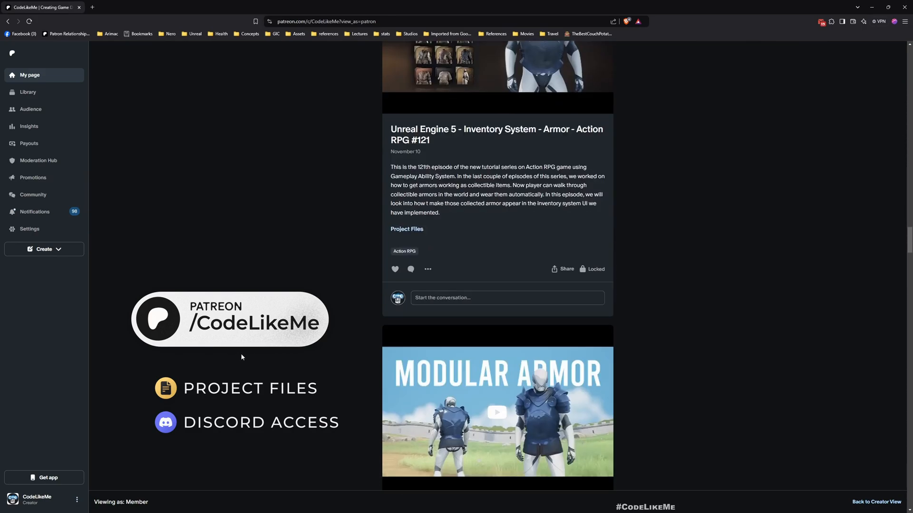
scroll("down", 3)
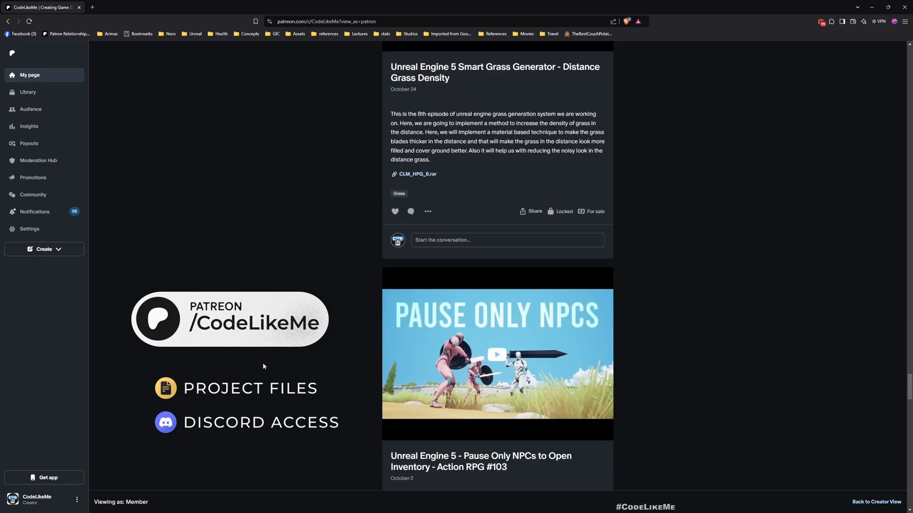
scroll("down", 3)
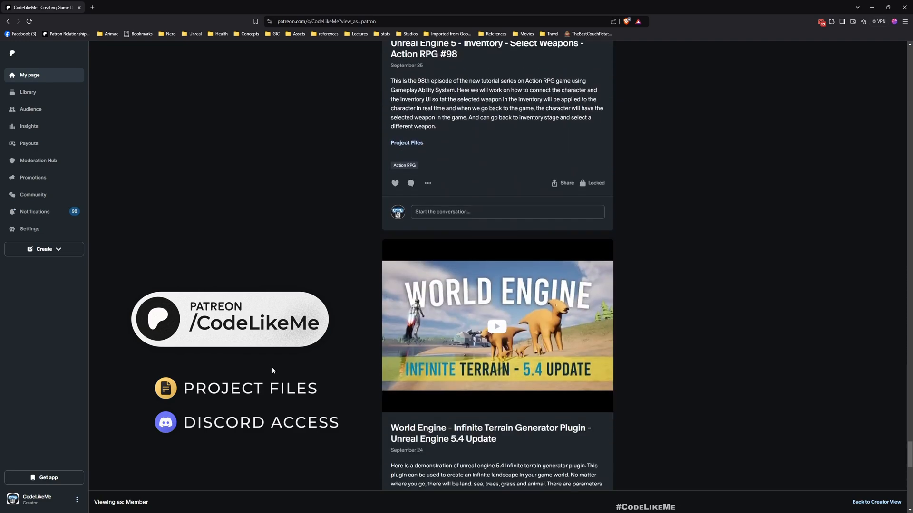
scroll("down", 3)
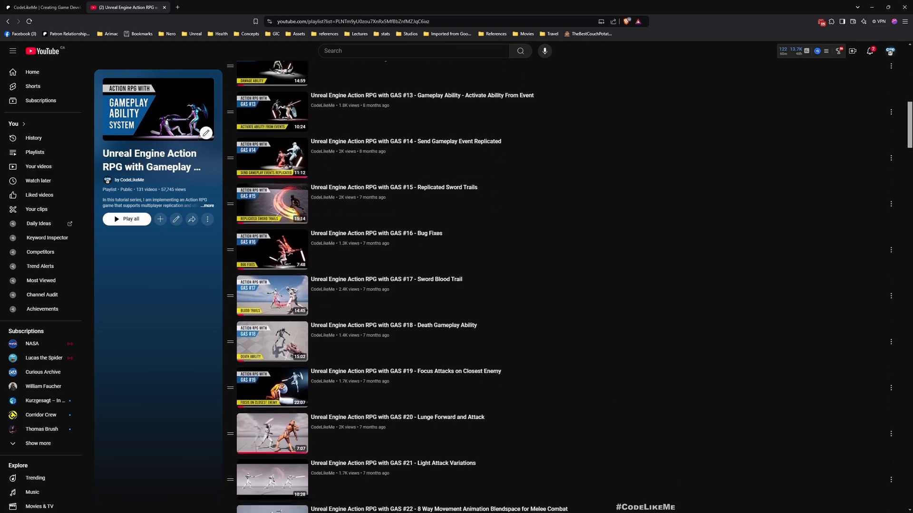
Scroll the YouTube playlist to its newest episodes, #121 through Leg Armors #130.
scroll("down", 3)
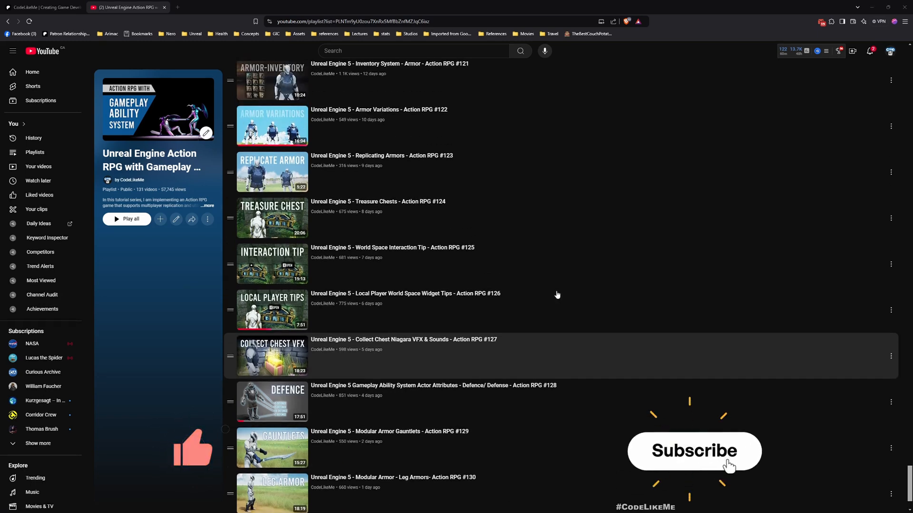
left_click(693, 451)
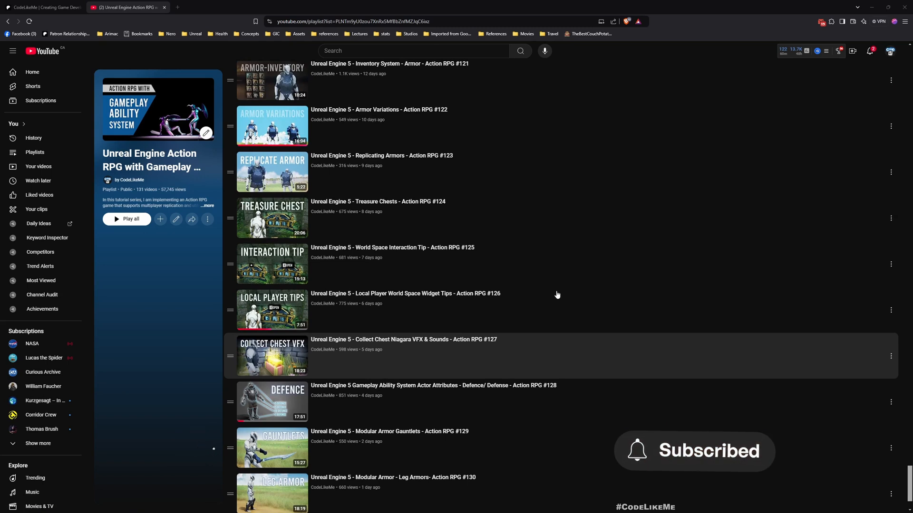